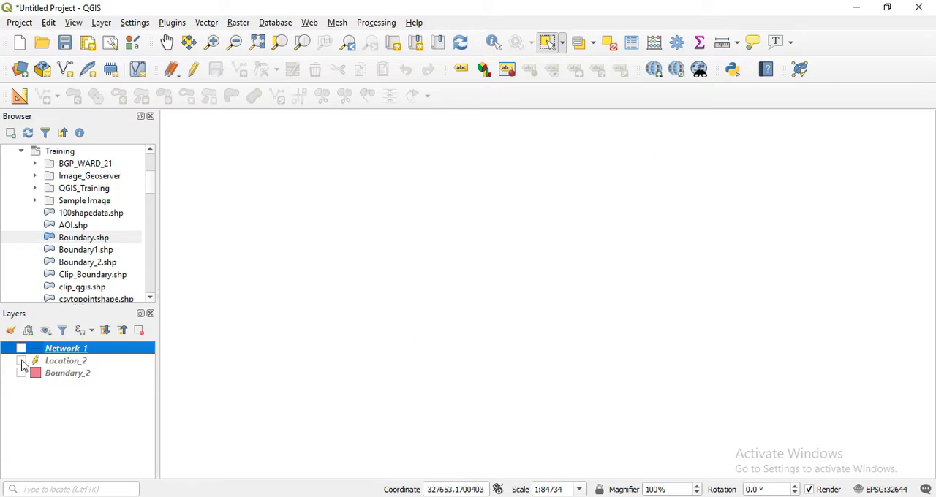
# Turn on the Location_2 and Boundary_2 layers and make Boundary_2 the current layer.
pyautogui.click(21, 361)
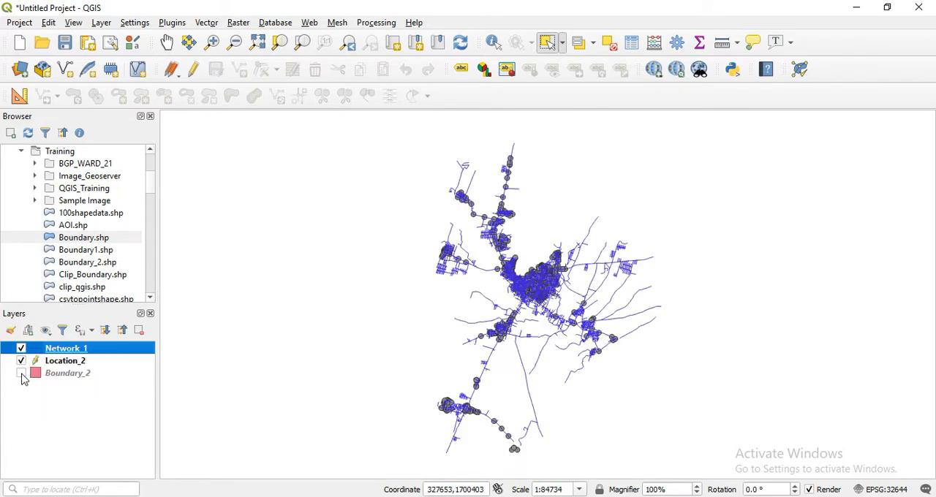
pyautogui.click(21, 373)
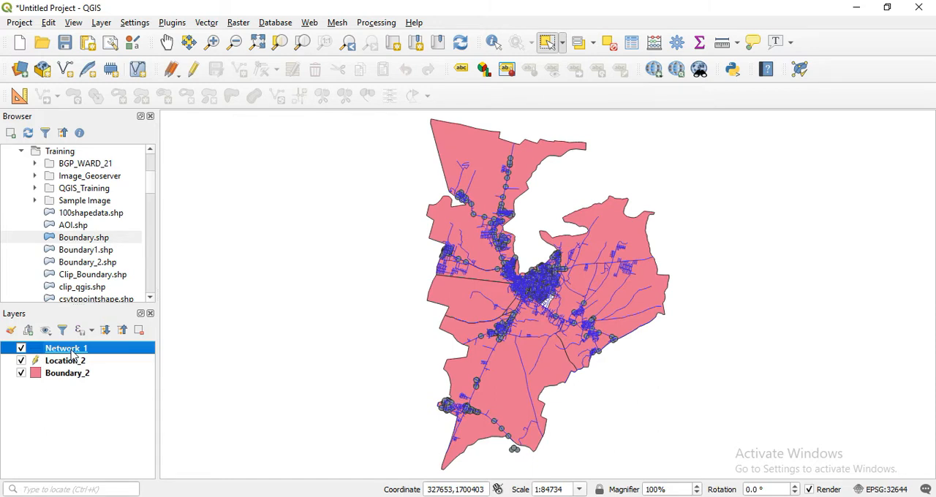
pyautogui.click(66, 374)
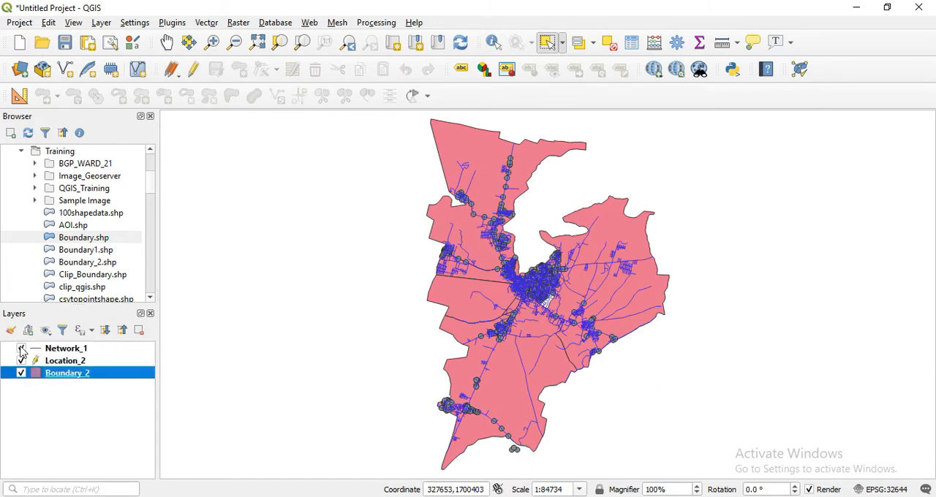
pyautogui.click(22, 374)
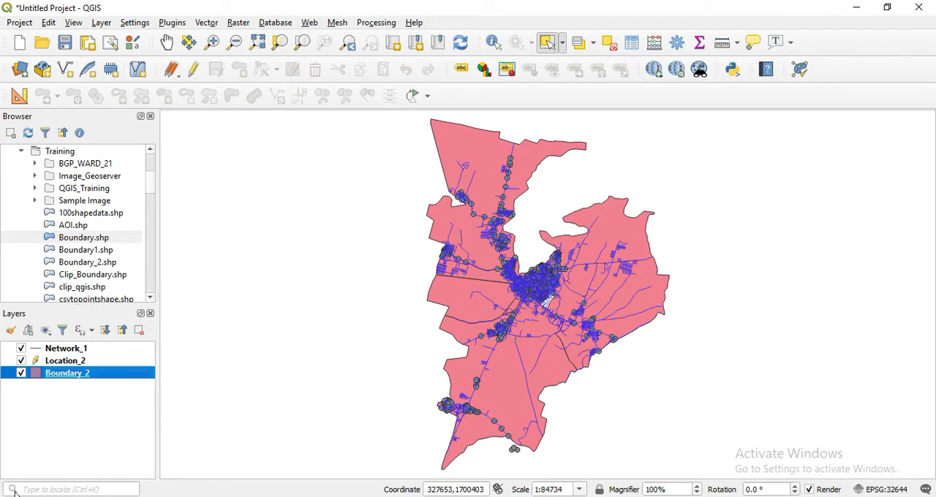
# Search the locator for 'sel' to list selection processing algorithms.
pyautogui.click(66, 490)
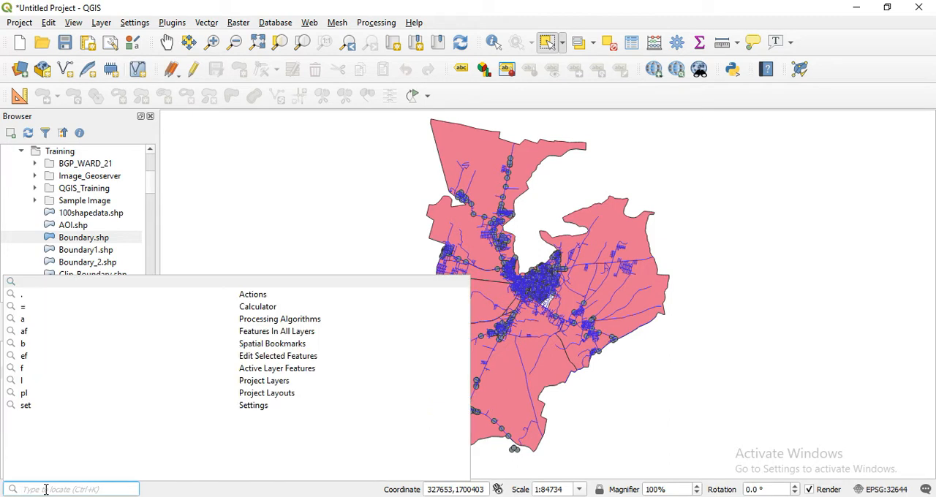
pyautogui.write('select')
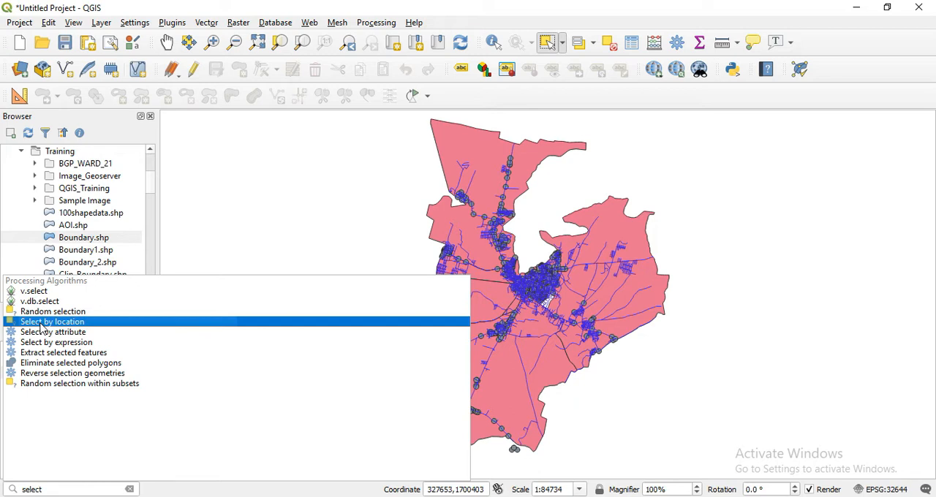
# Run Select by location on Location_2 with 'are within' Boundary_2, selecting 719 points.
pyautogui.doubleClick(52, 321)
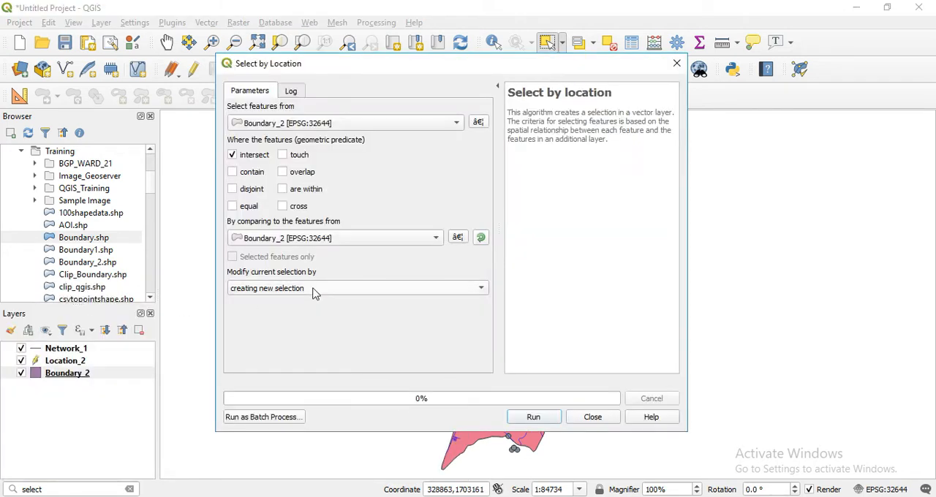
pyautogui.moveTo(251, 137)
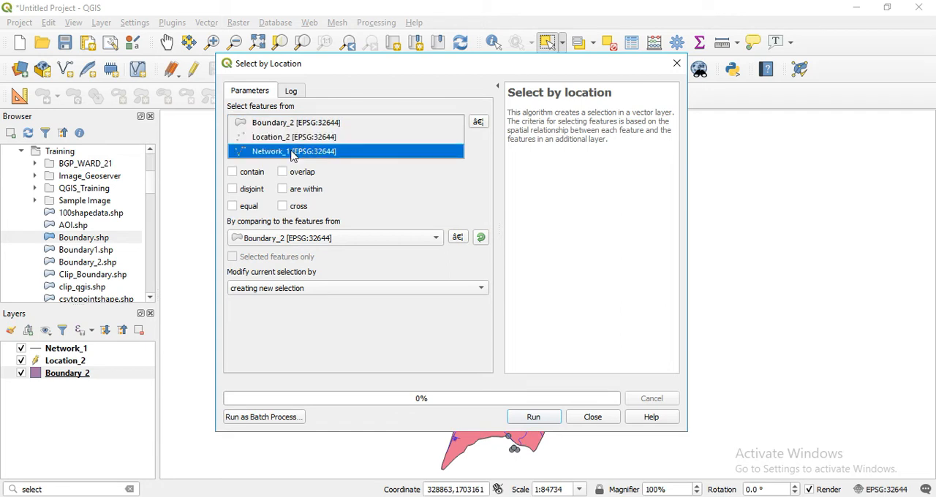
pyautogui.click(292, 137)
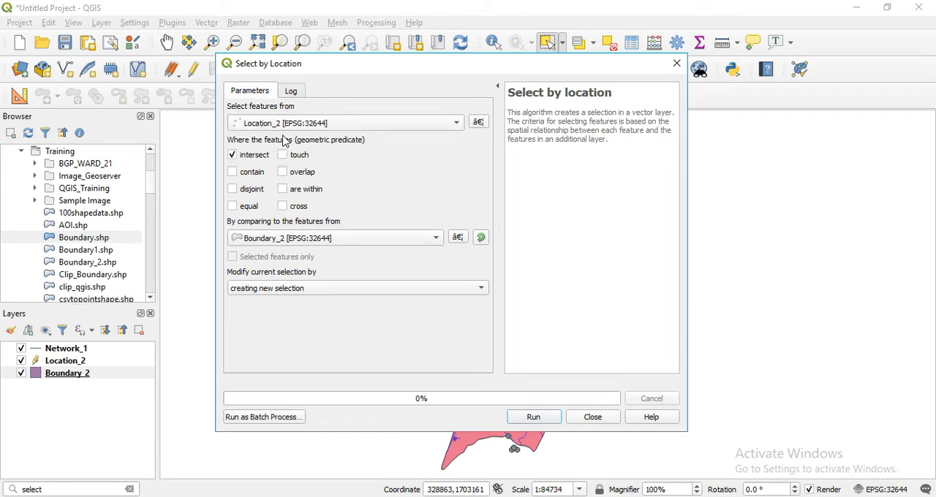
pyautogui.moveTo(252, 231)
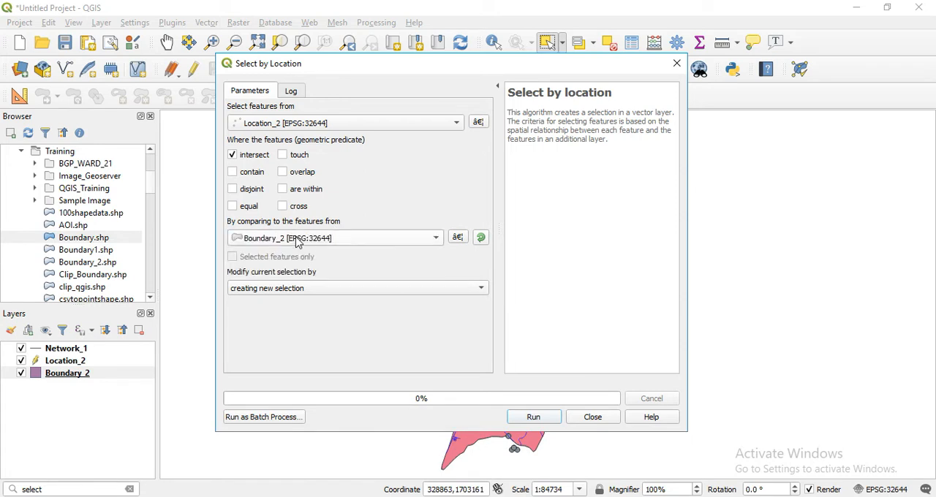
pyautogui.moveTo(313, 194)
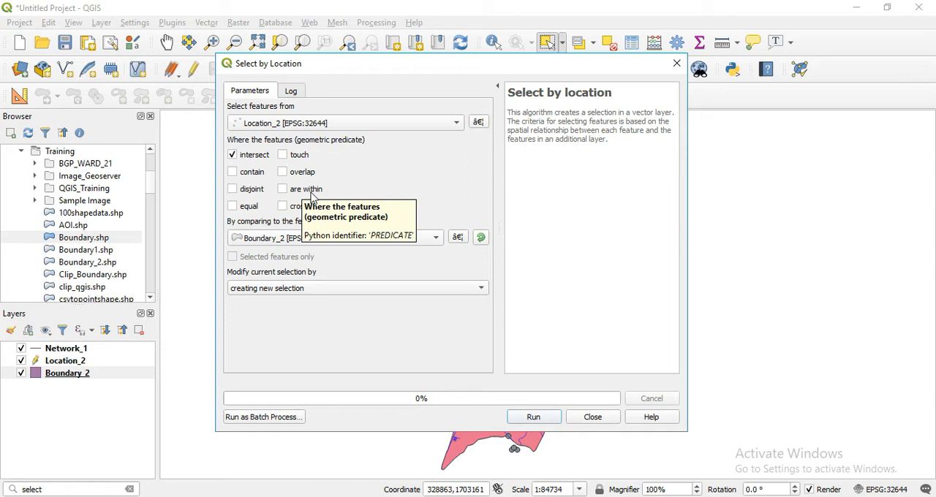
pyautogui.moveTo(326, 192)
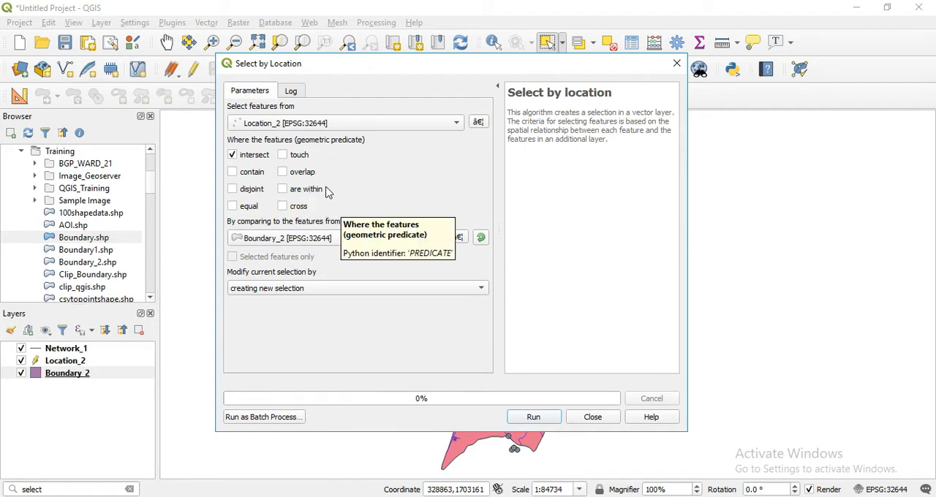
pyautogui.click(286, 188)
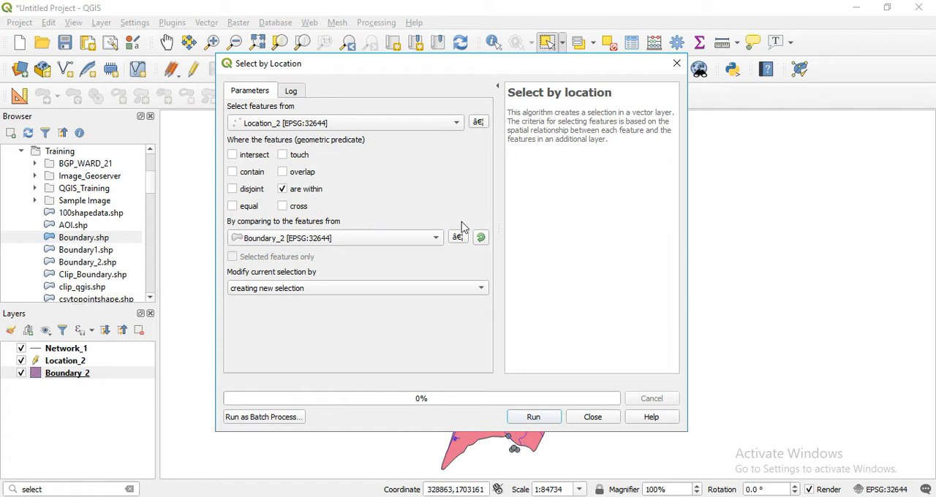
pyautogui.click(534, 417)
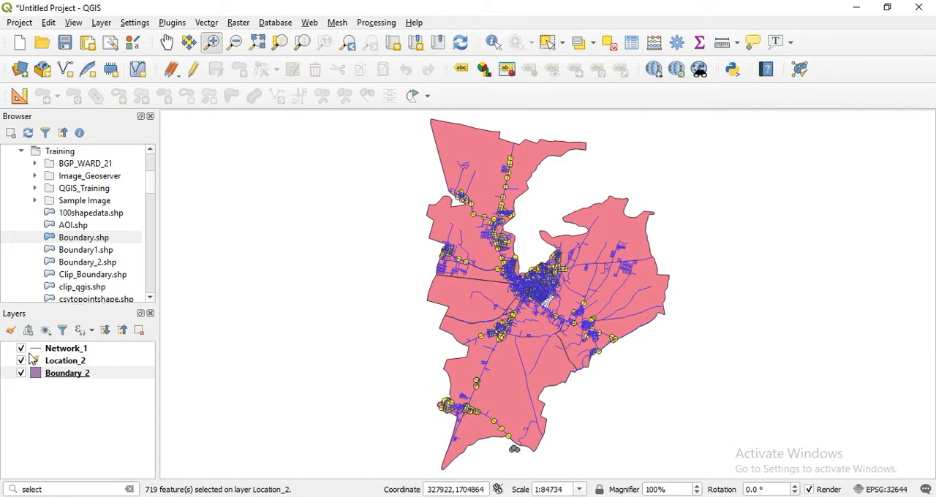
# Hide Network_1, zoom into the unselected points, then zoom to full extent.
pyautogui.click(14, 348)
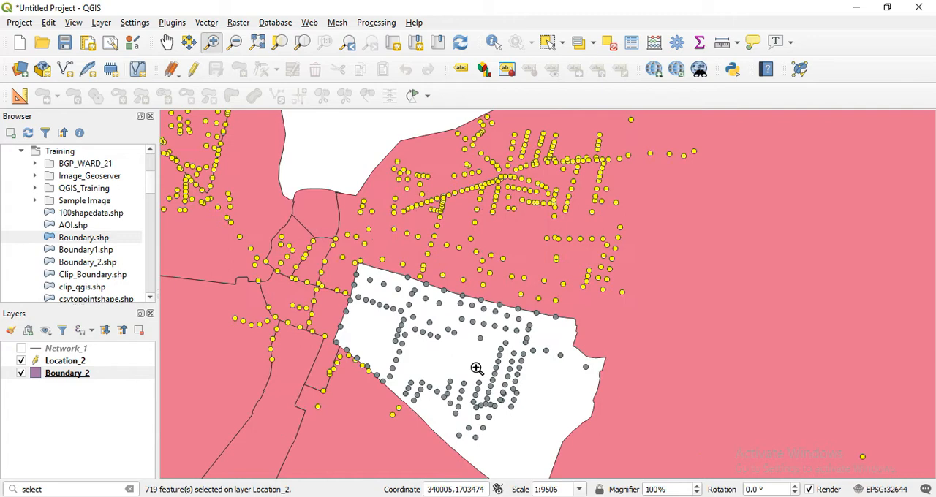
pyautogui.click(475, 368)
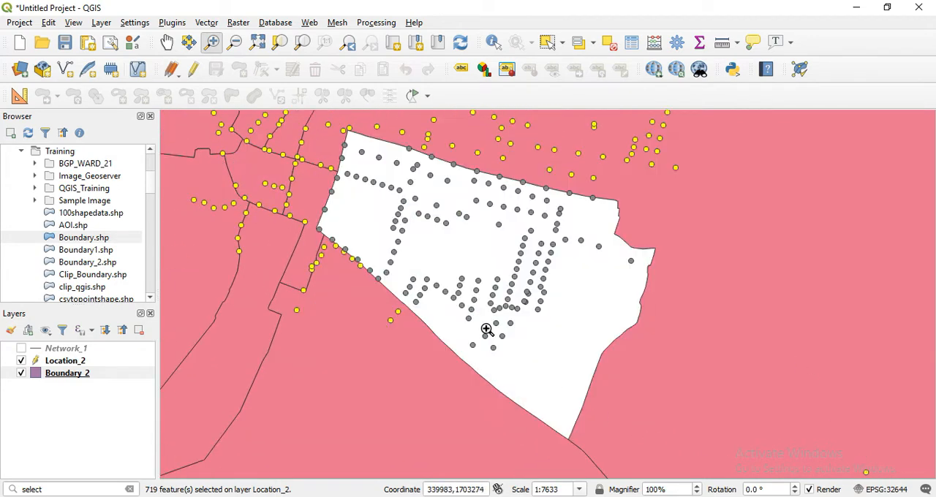
pyautogui.scroll(-3)
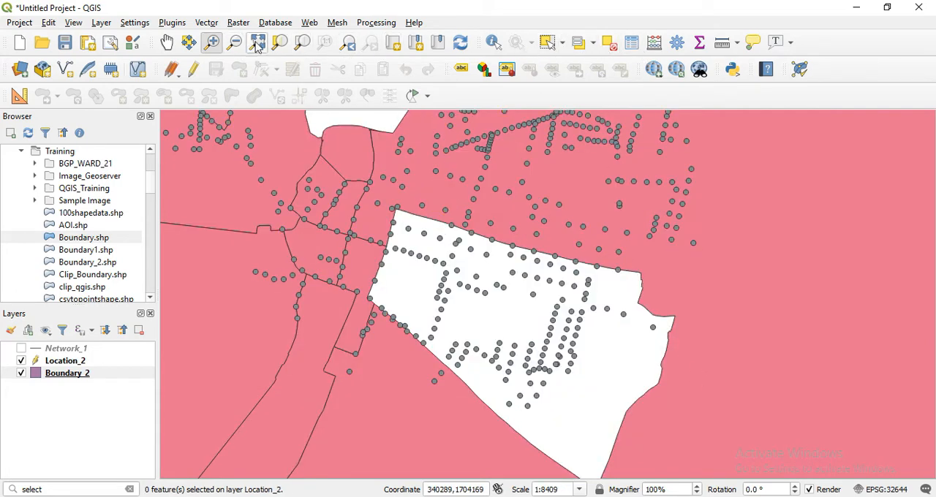
pyautogui.click(257, 41)
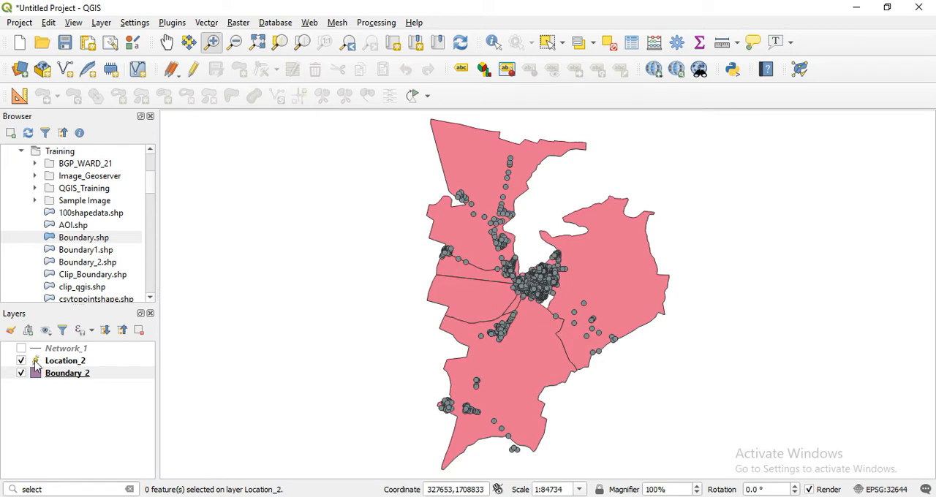
# Hide Location_2 and run Select by location on Network_1 intersecting Boundary_2.
pyautogui.click(21, 347)
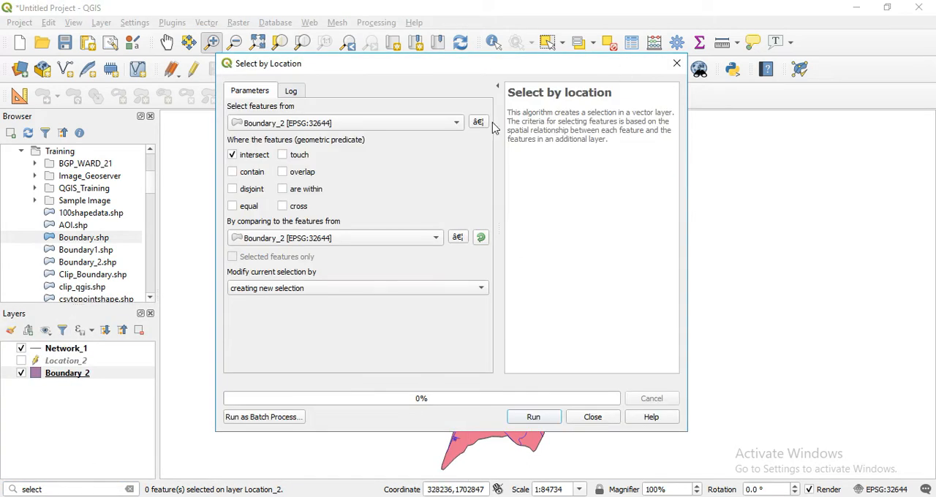
pyautogui.click(345, 122)
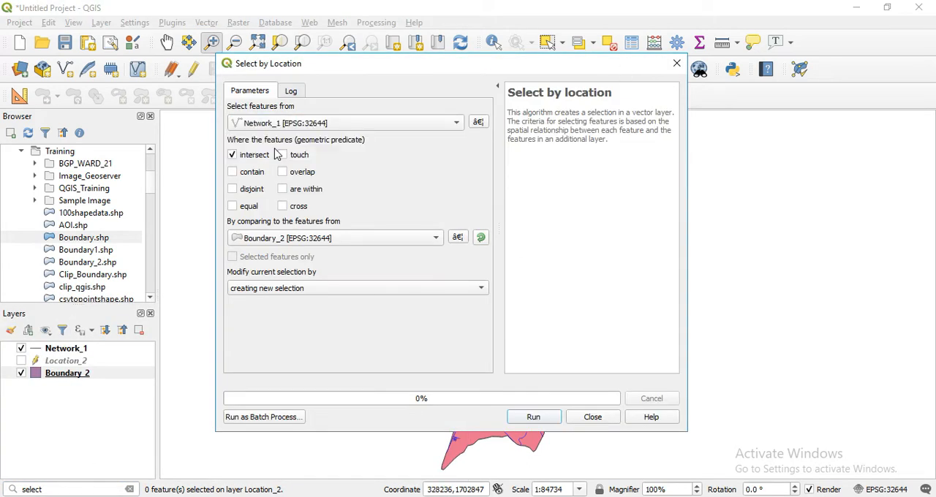
pyautogui.moveTo(308, 123)
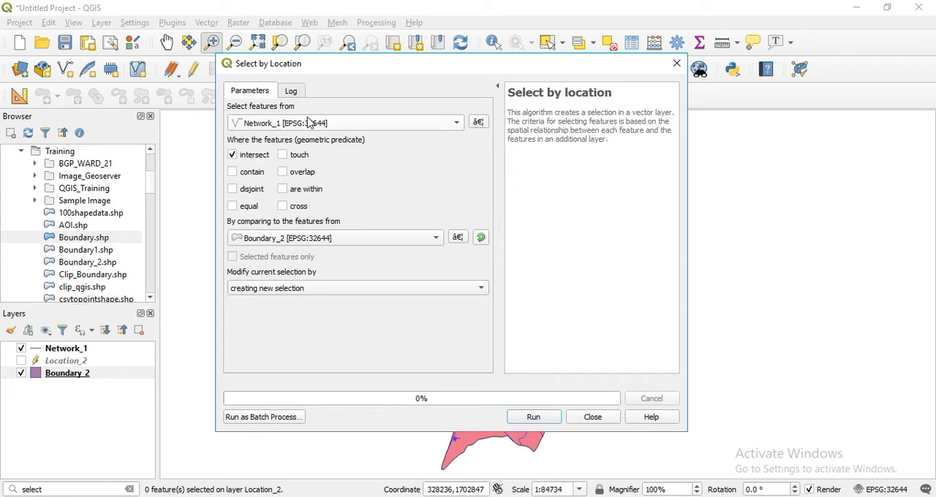
pyautogui.moveTo(264, 238)
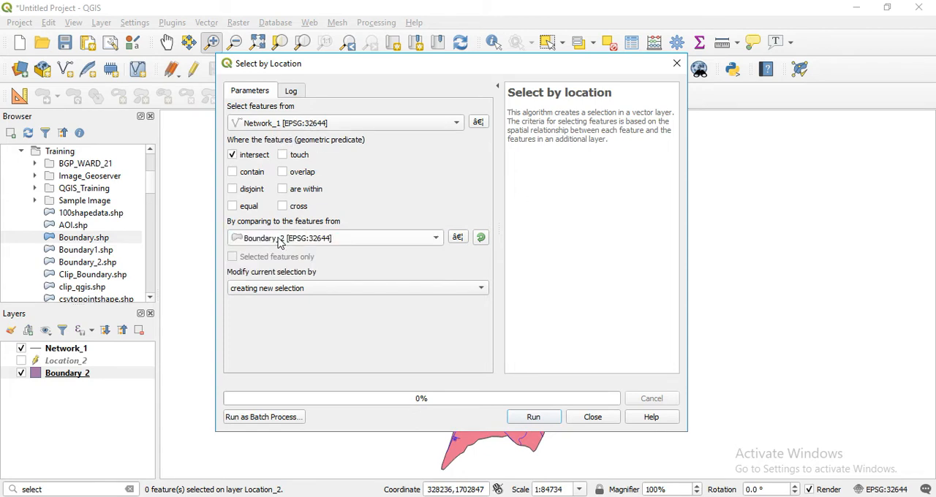
pyautogui.moveTo(326, 188)
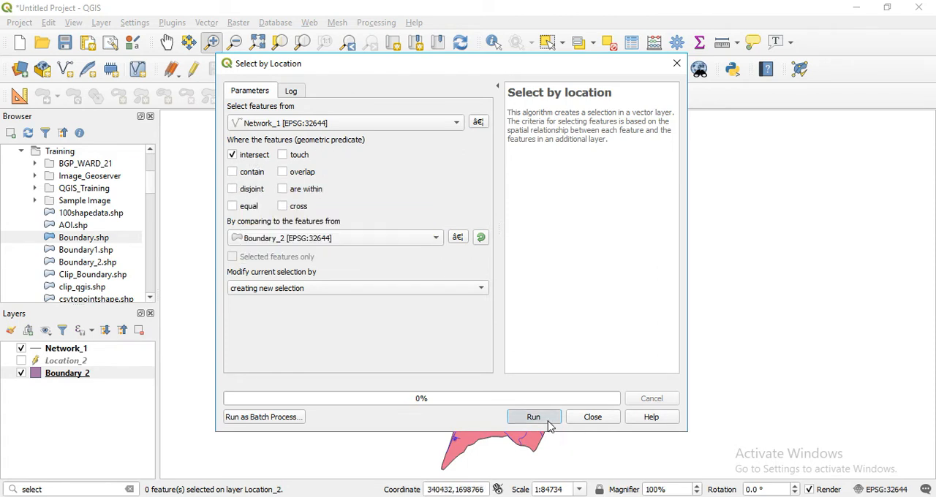
pyautogui.click(533, 417)
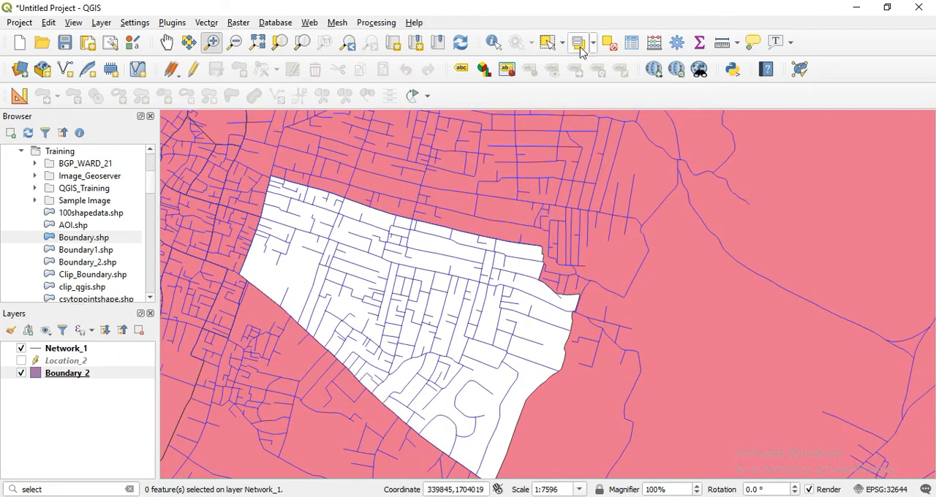
# Zoom to full extent, hide Network_1, and search for selection algorithms.
pyautogui.click(257, 41)
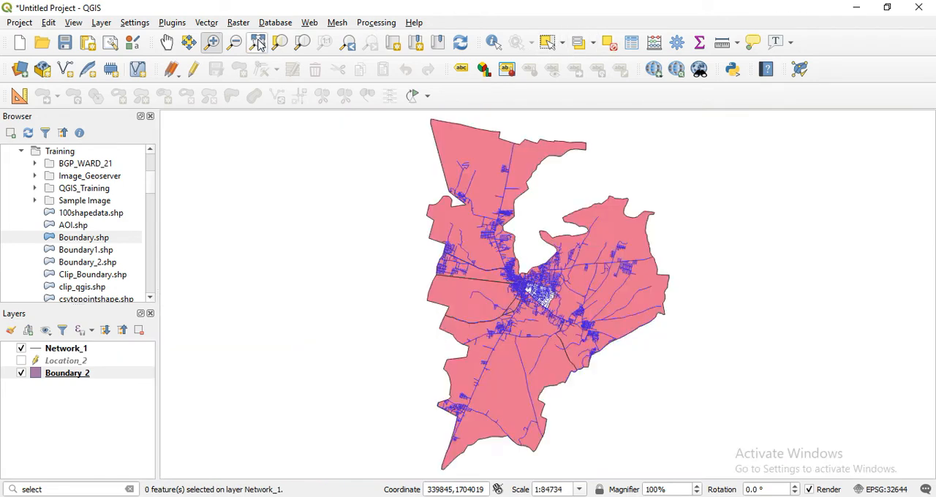
pyautogui.click(20, 347)
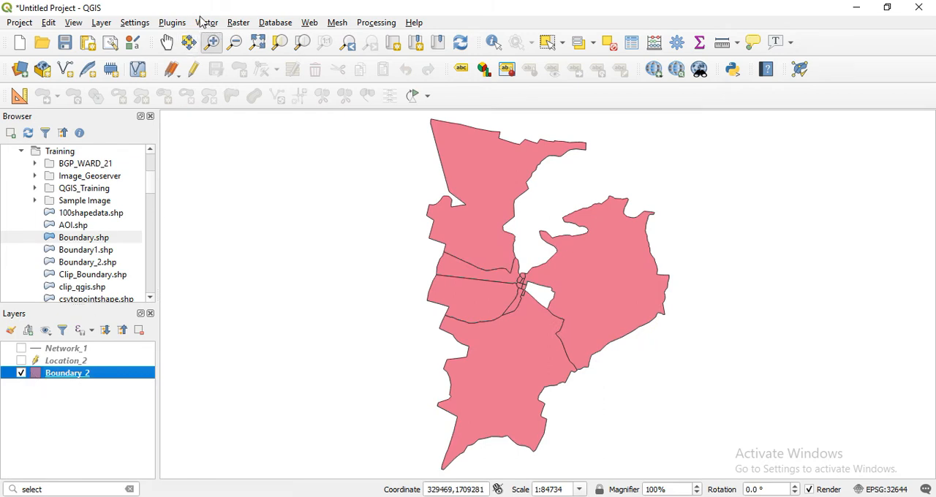
pyautogui.click(160, 22)
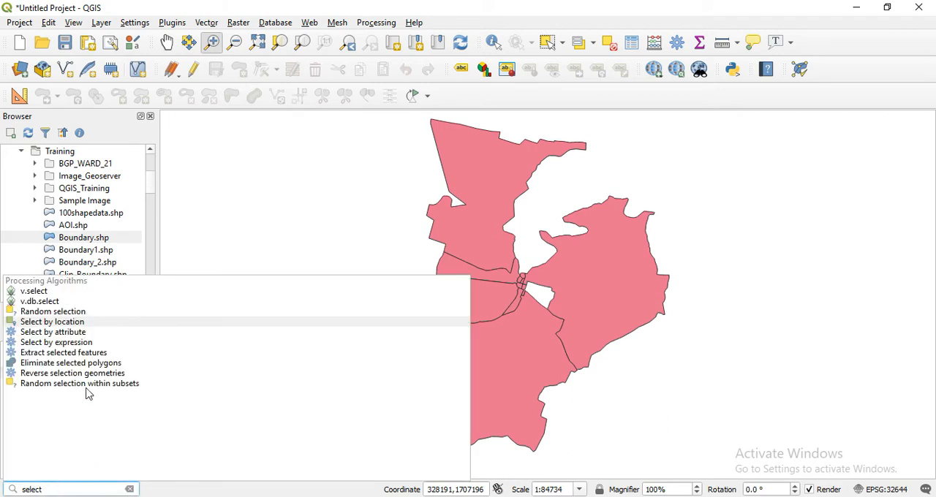
# Run Select by location on Boundary_2 against itself with intersect, as a new selection.
pyautogui.doubleClick(52, 322)
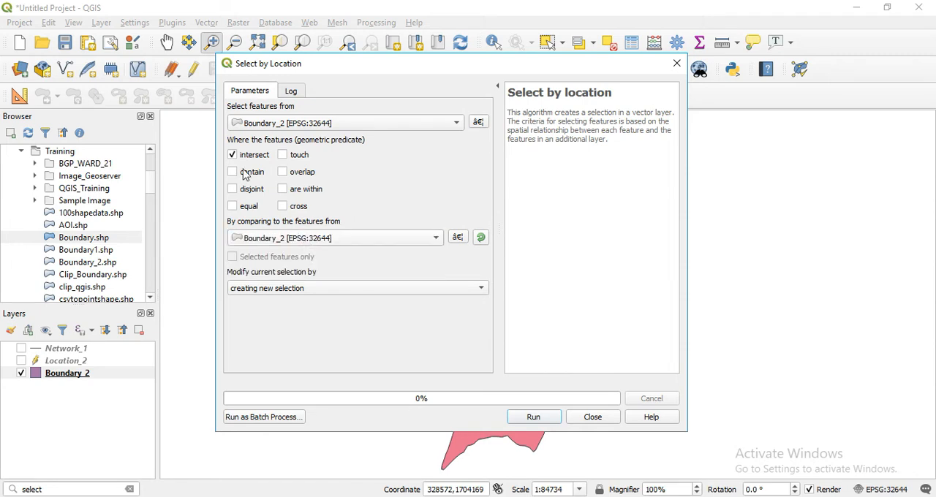
pyautogui.moveTo(306, 175)
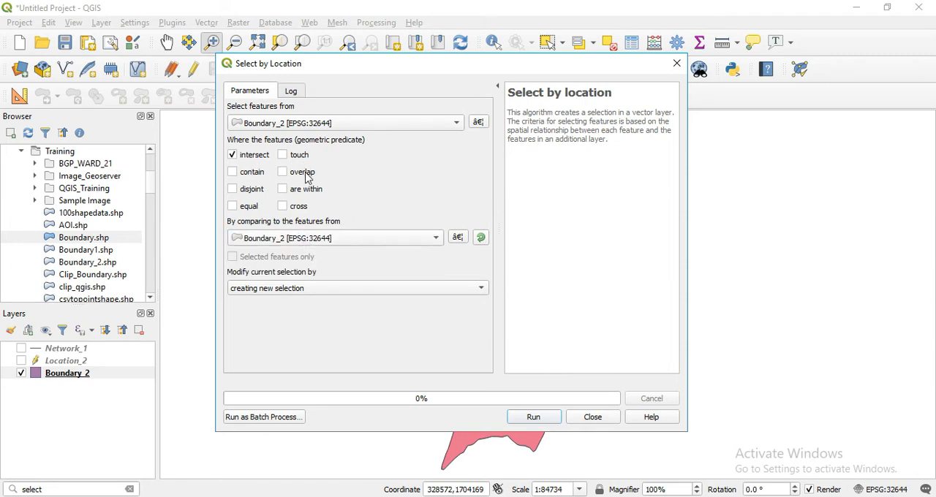
pyautogui.moveTo(329, 210)
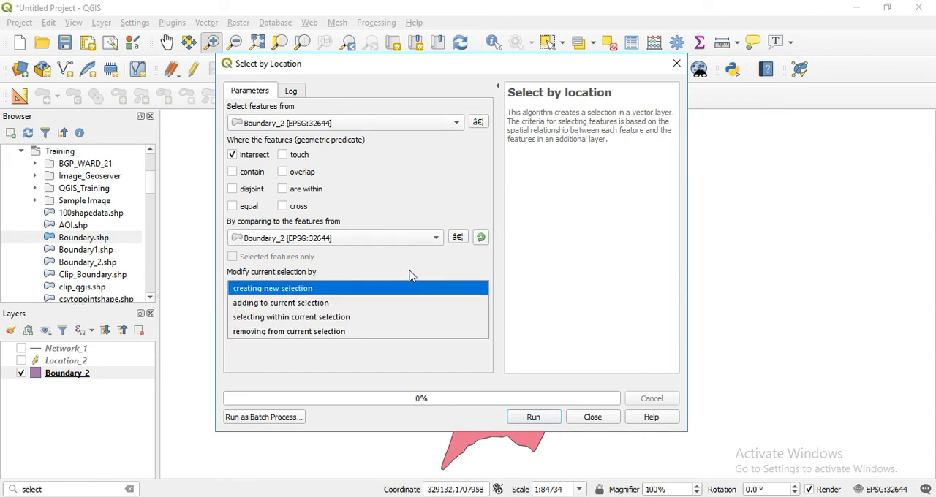
pyautogui.click(534, 417)
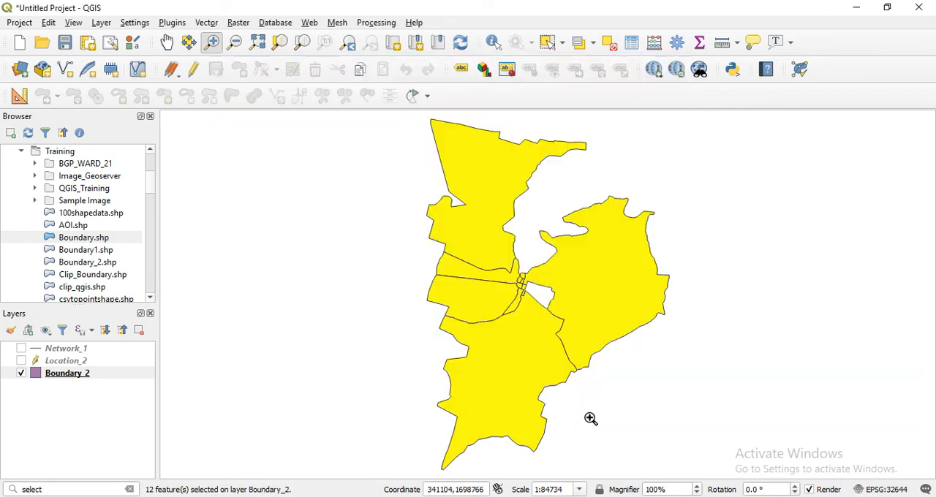
# Deselect features from all layers, leaving zero Boundary_2 polygons selected.
pyautogui.click(606, 41)
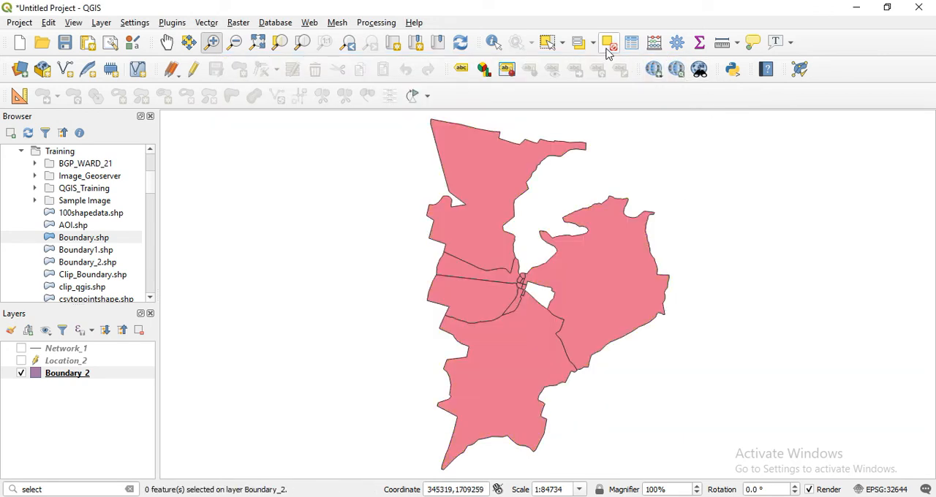
pyautogui.moveTo(83, 360)
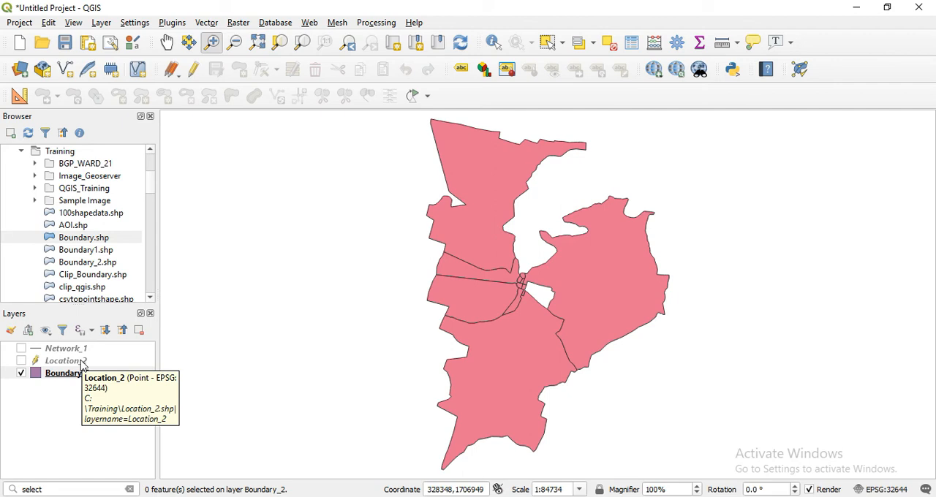